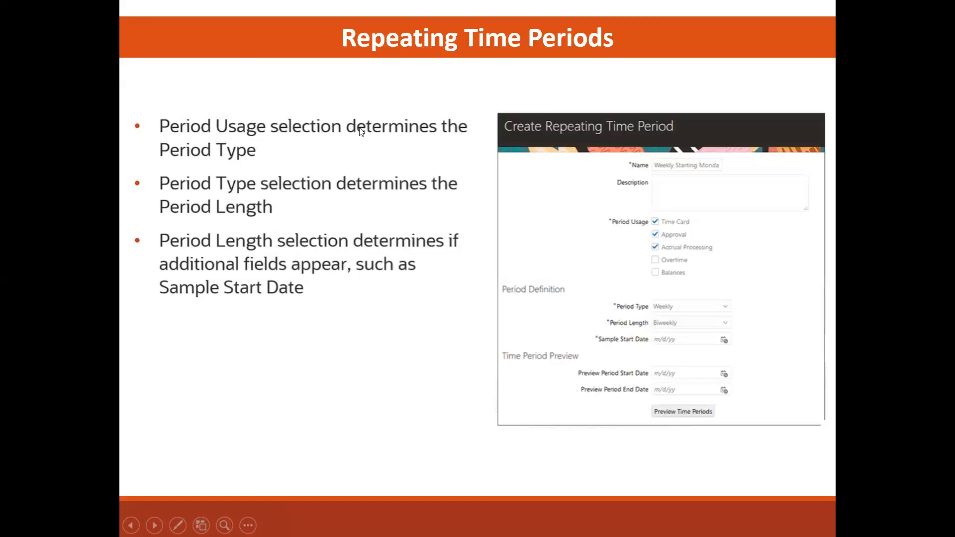
mouse_move(690, 238)
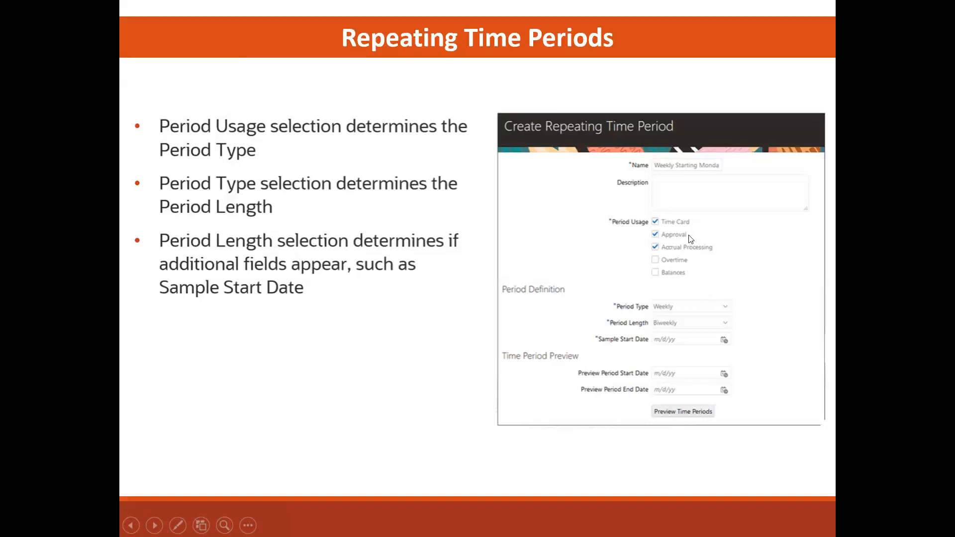
mouse_move(643, 225)
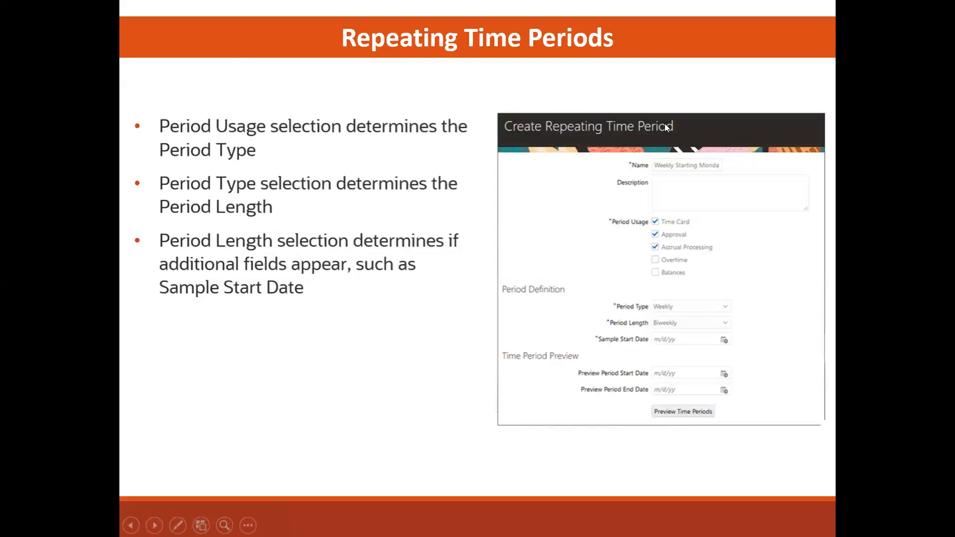
mouse_move(639, 317)
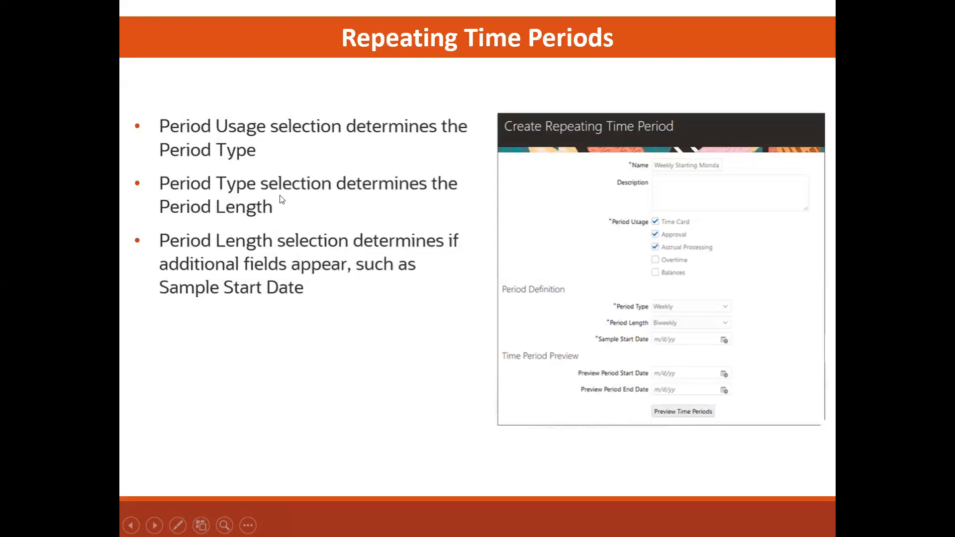
mouse_move(256, 201)
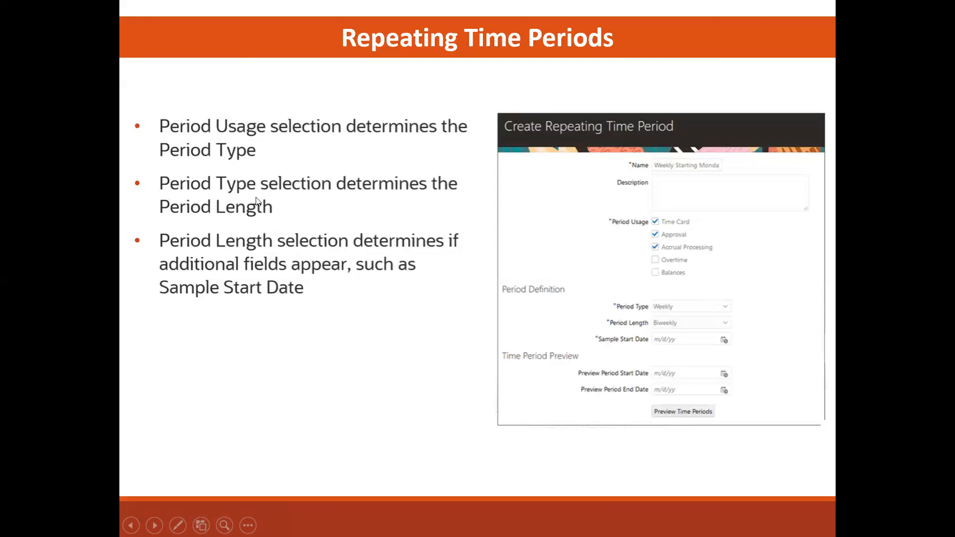
mouse_move(621, 313)
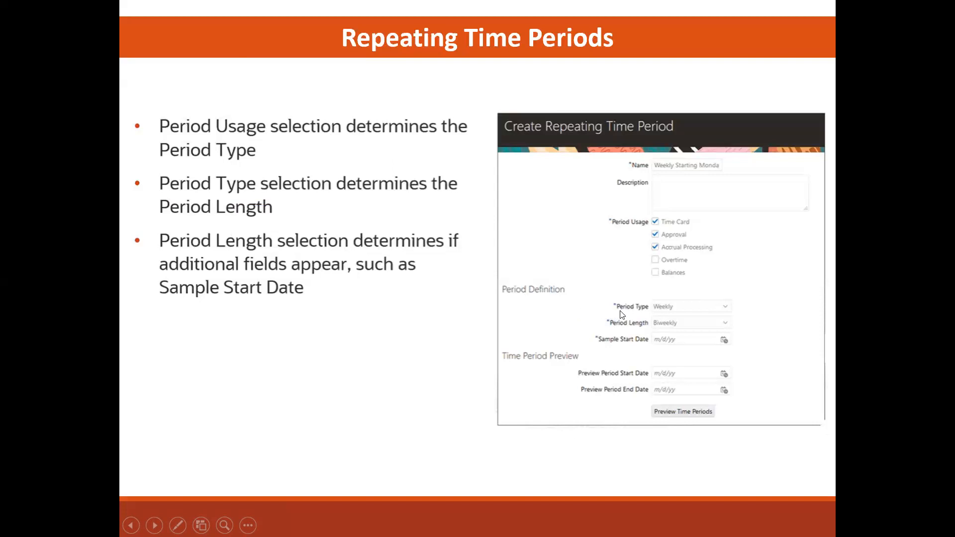
mouse_move(636, 311)
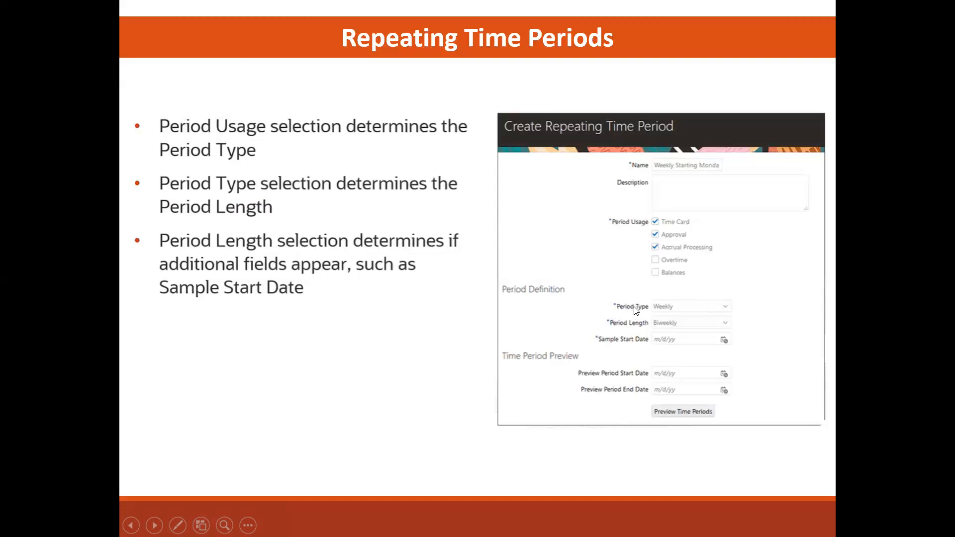
mouse_move(649, 332)
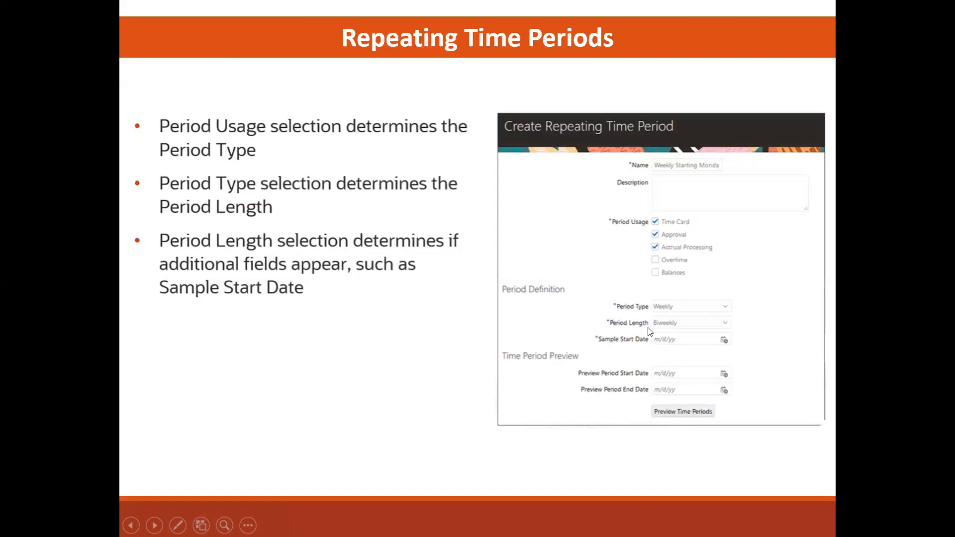
mouse_move(368, 254)
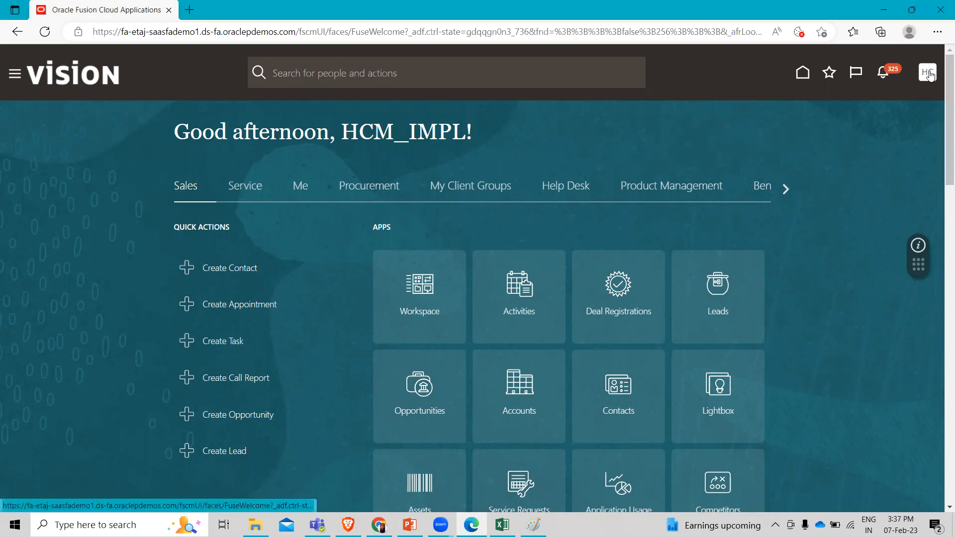
- Go to Setup and Maintenance, switch the offering to Workforce Deployment and show the Time and Labor tasks
click(927, 73)
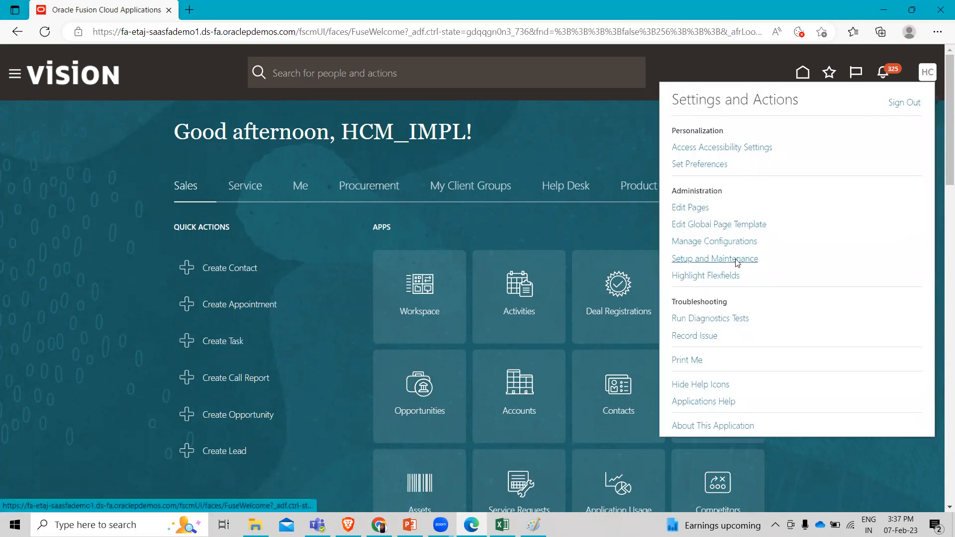
click(714, 258)
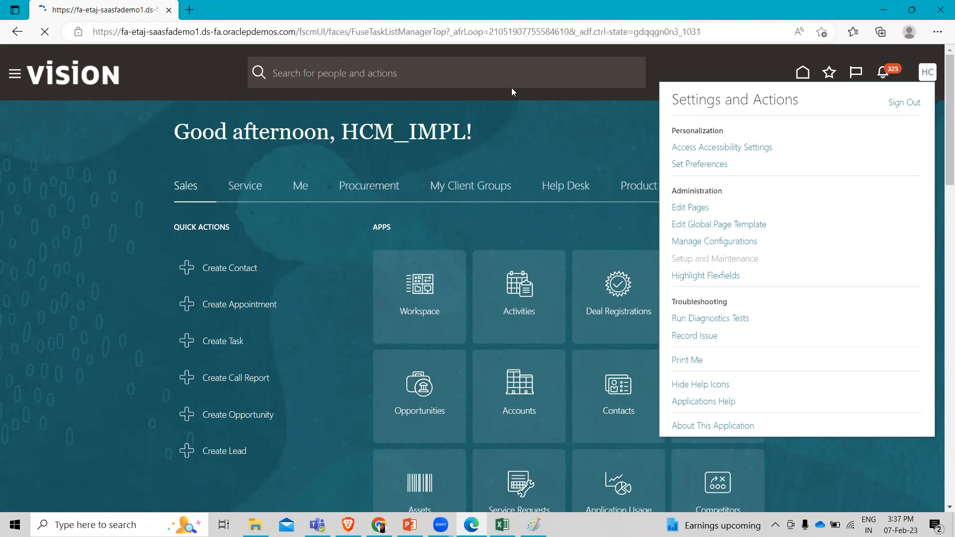
click(714, 258)
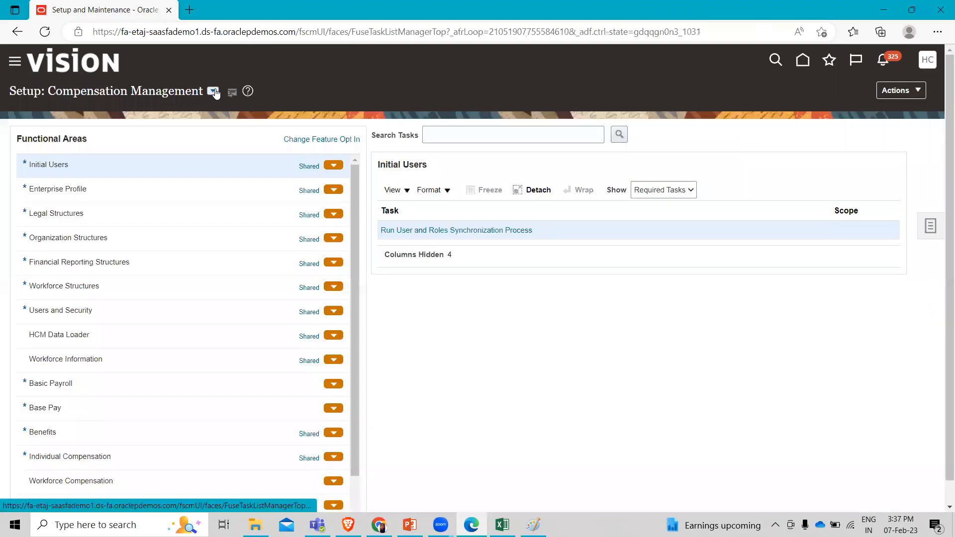
click(213, 91)
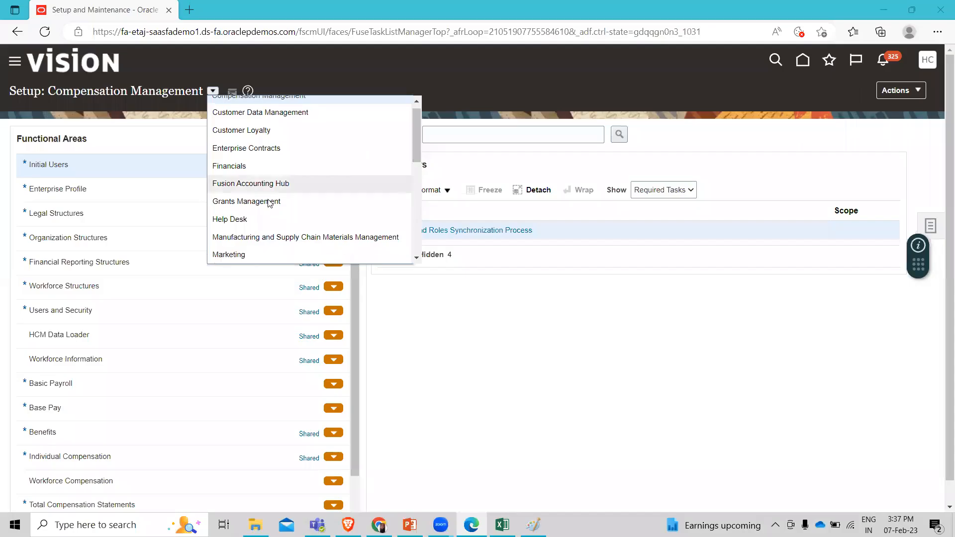
scroll(down, 3)
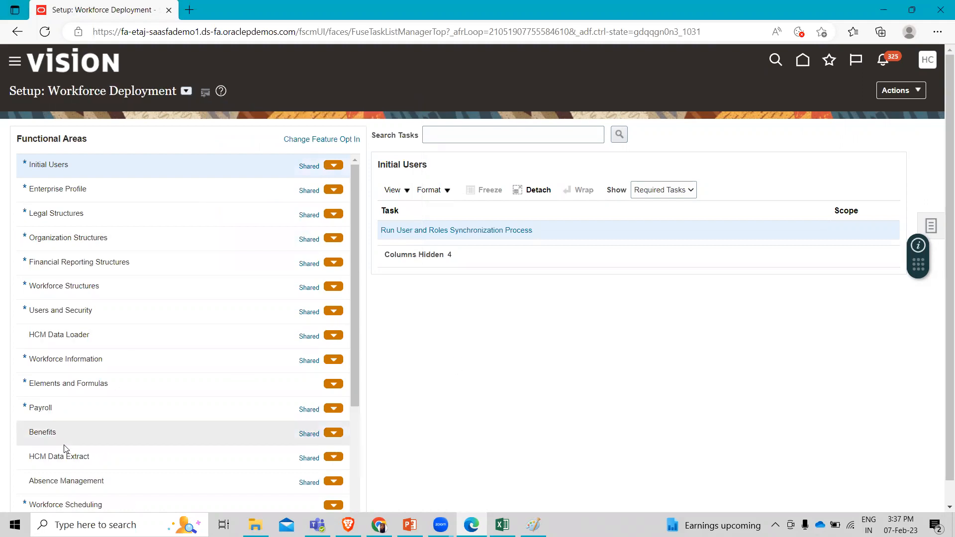
scroll(down, 3)
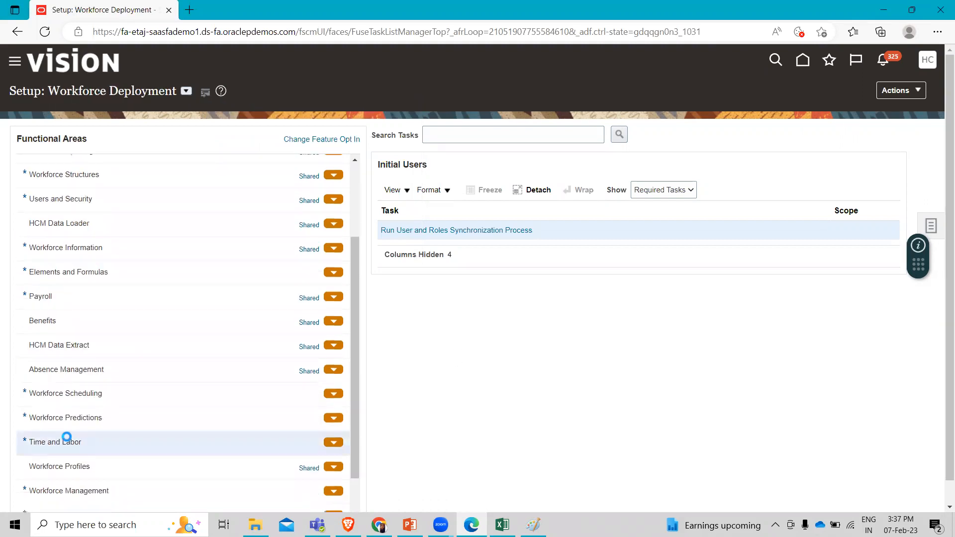
click(54, 441)
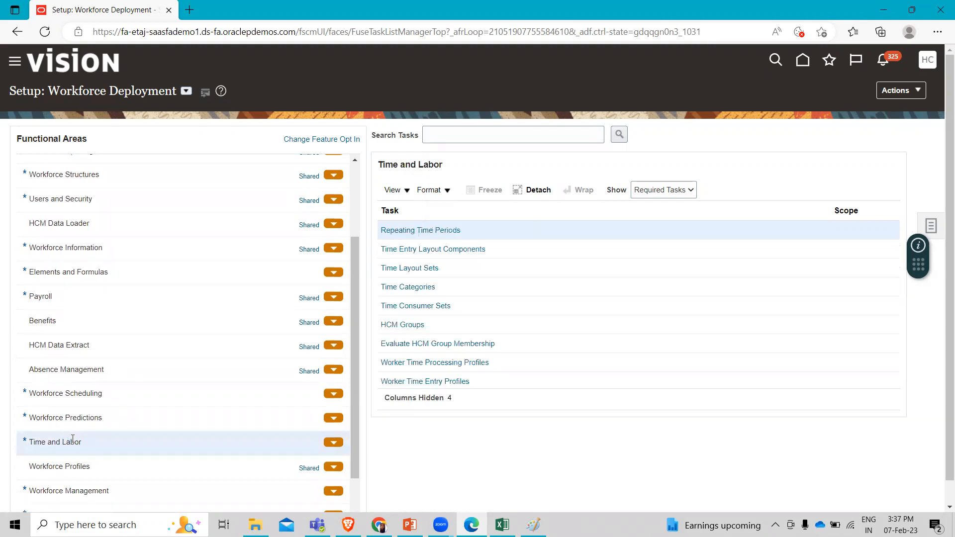
mouse_move(418, 226)
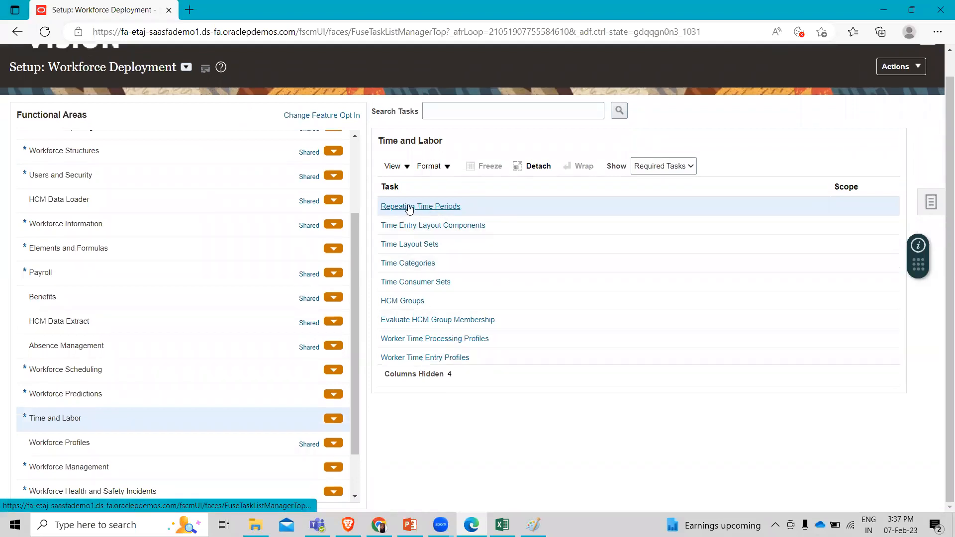
- From the Repeating Time Periods task list, start a new repeating time period
click(420, 206)
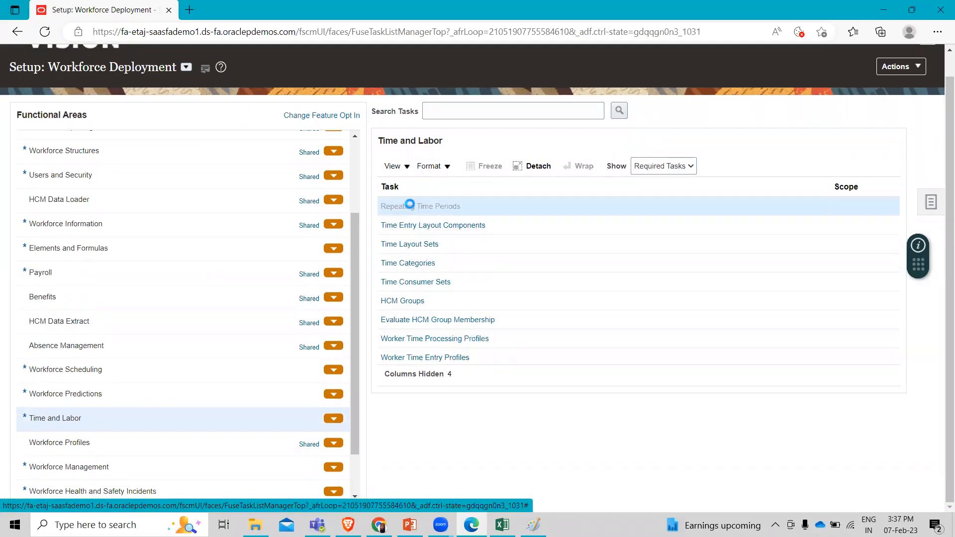
click(420, 206)
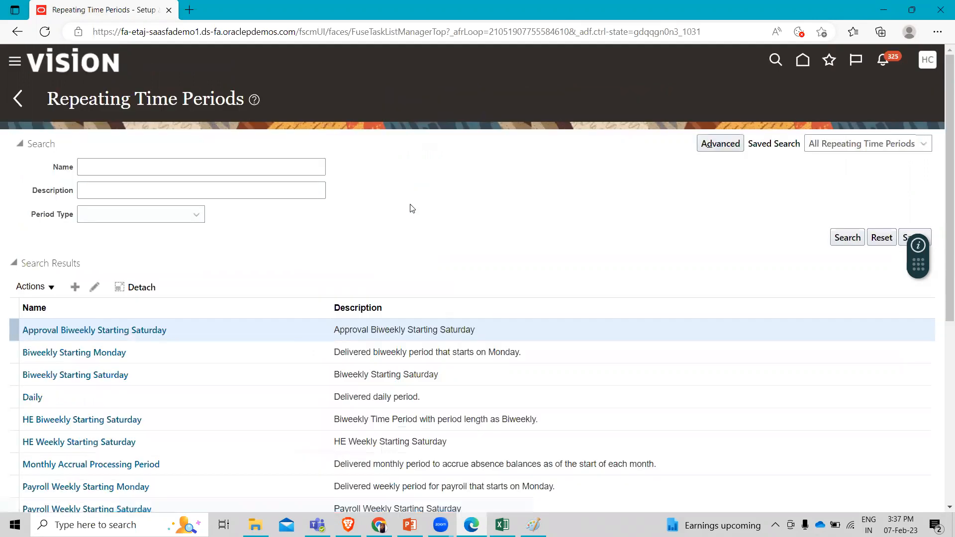
mouse_move(419, 217)
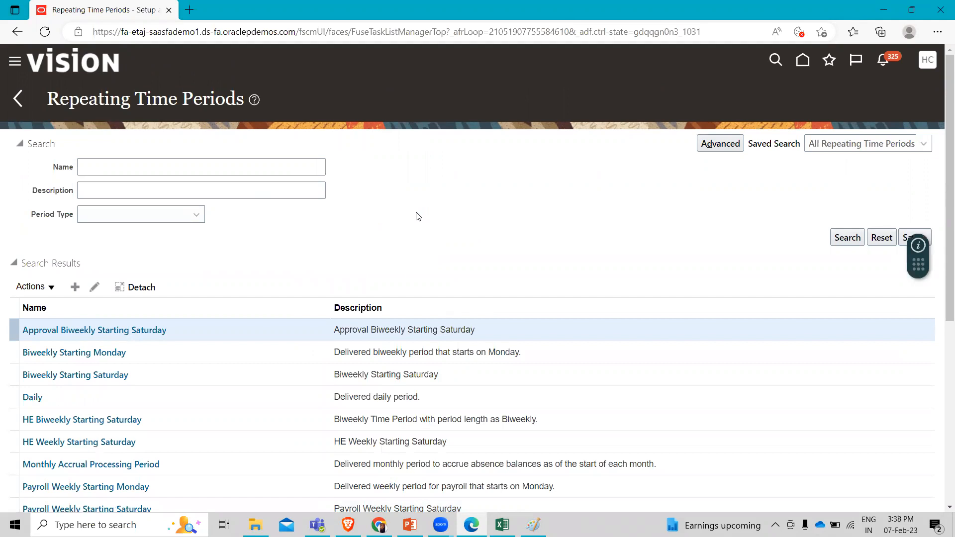
mouse_move(153, 131)
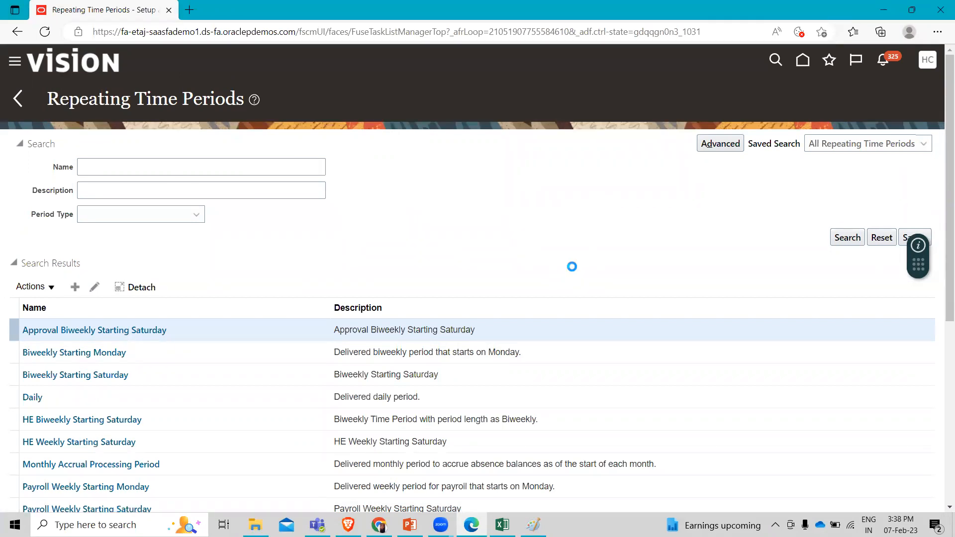
click(75, 287)
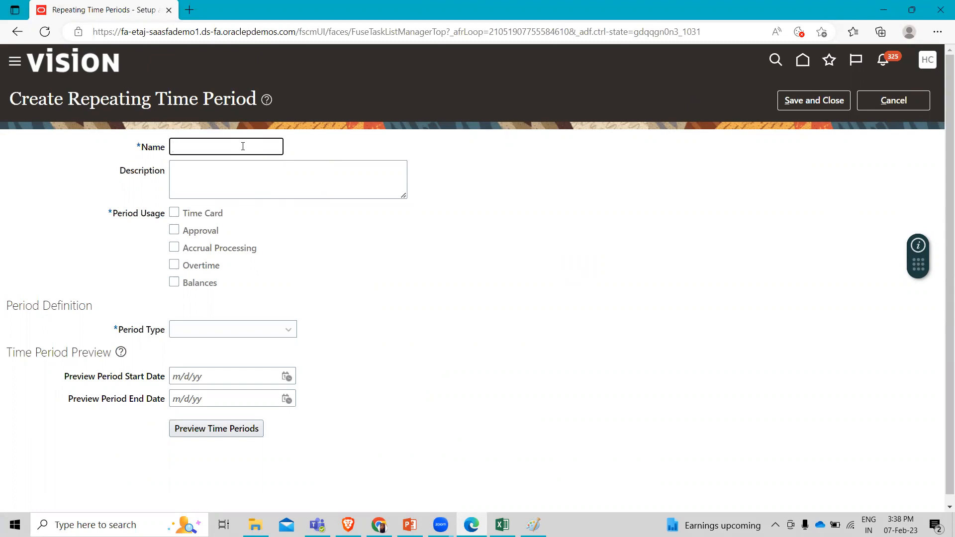
- Name the new period 'Fusion Weekly Starting Monday'
text(Fusion)
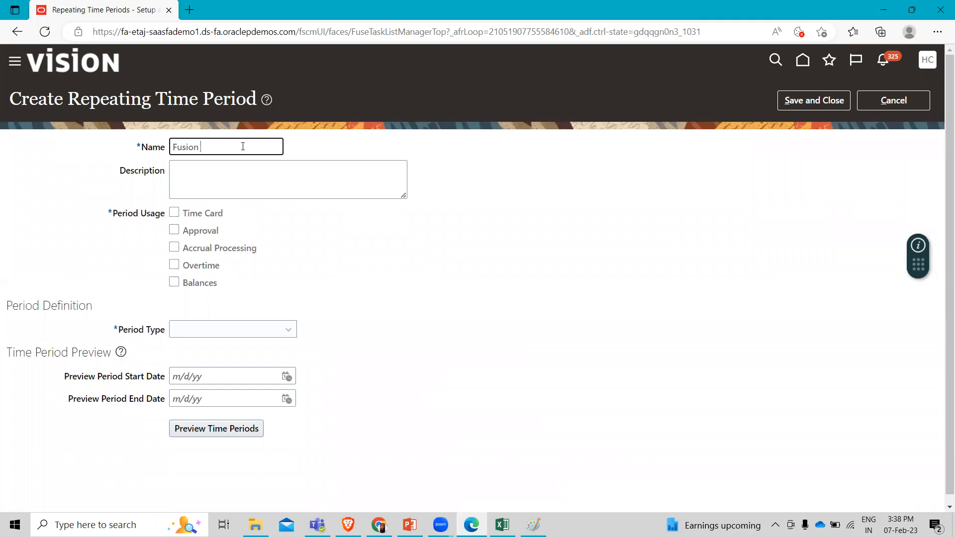
text(Weekly)
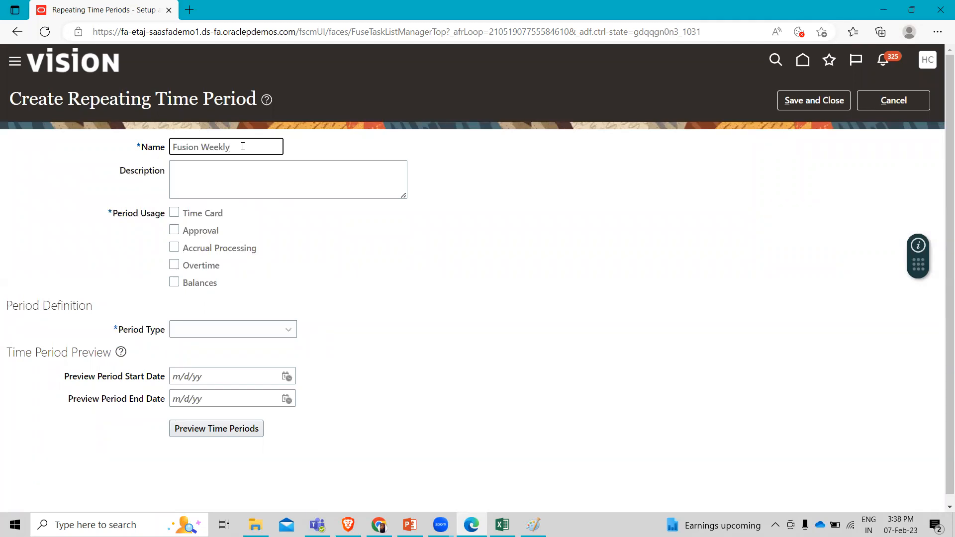
text(Starting Mo)
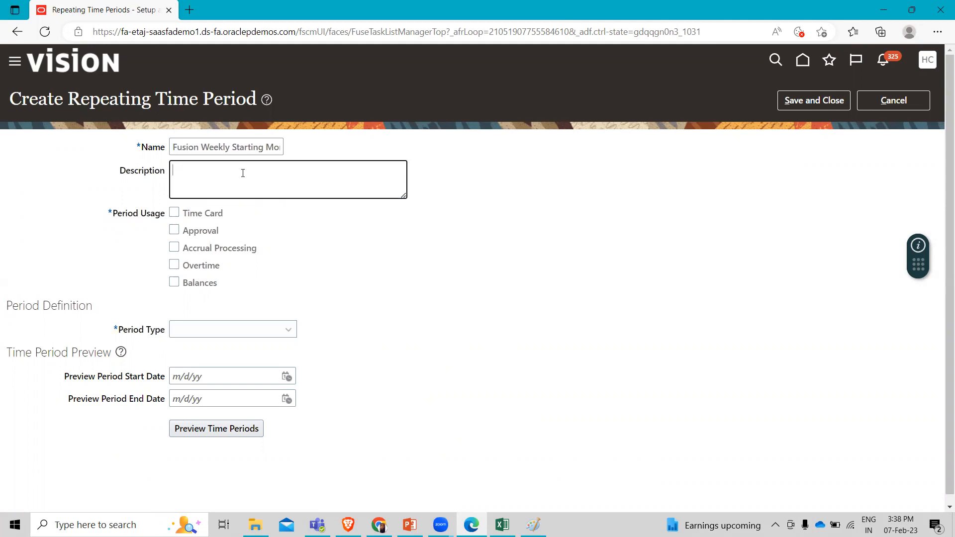
- Describe it as 'Use as time card, approval & accrual processing periods'
text(Use as tim)
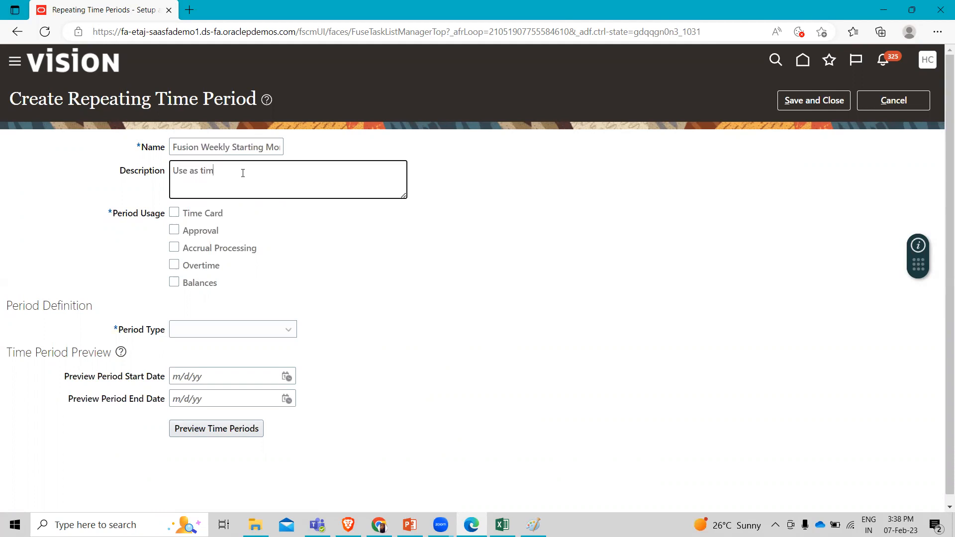
text(card)
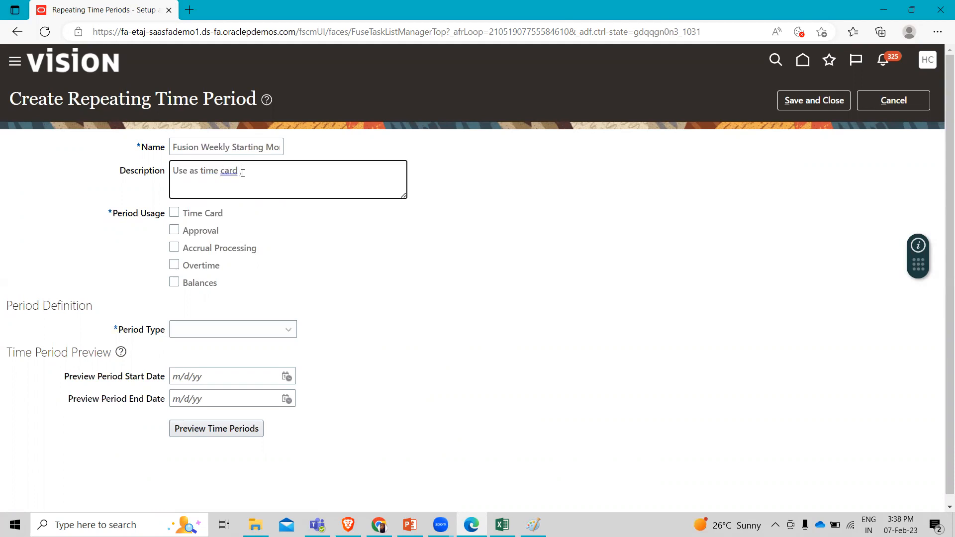
text(,approv)
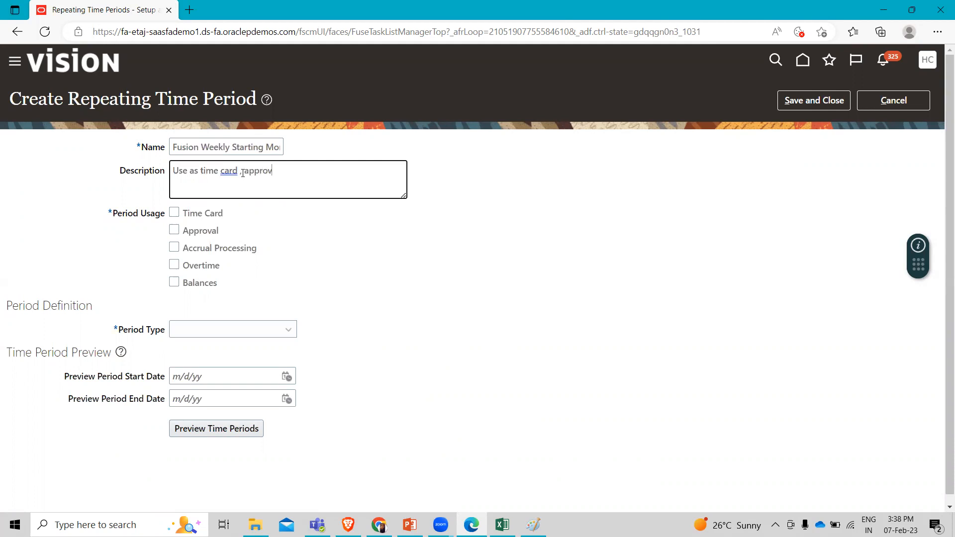
text(al)
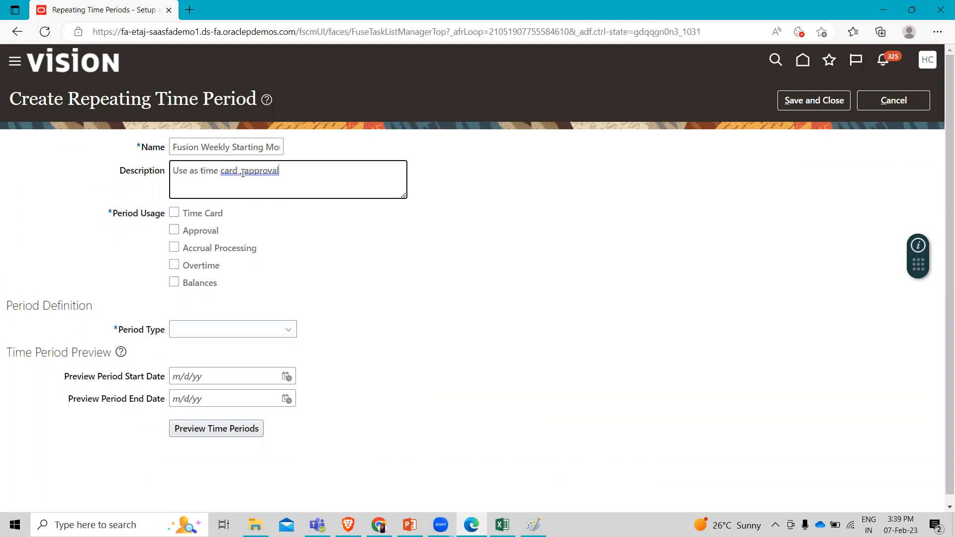
text(,&)
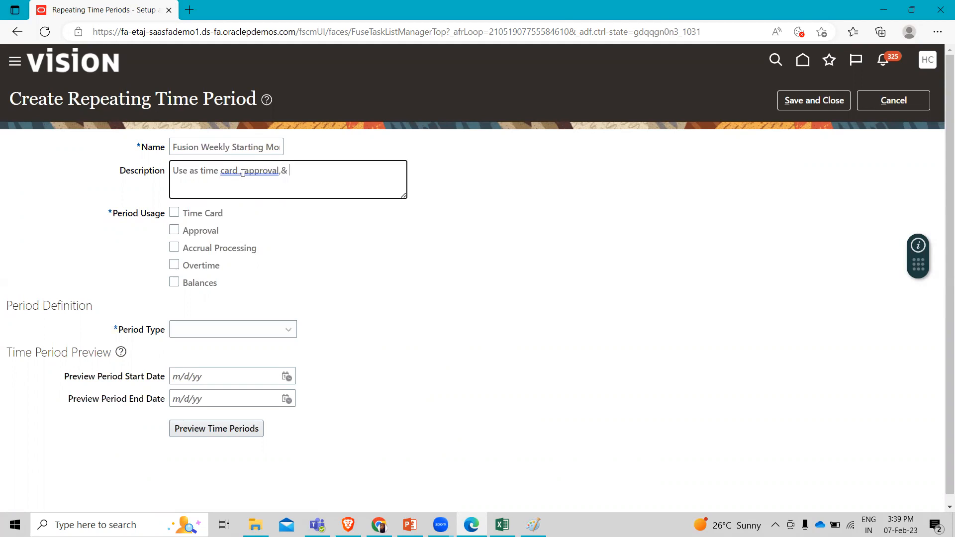
text(accrued interest)
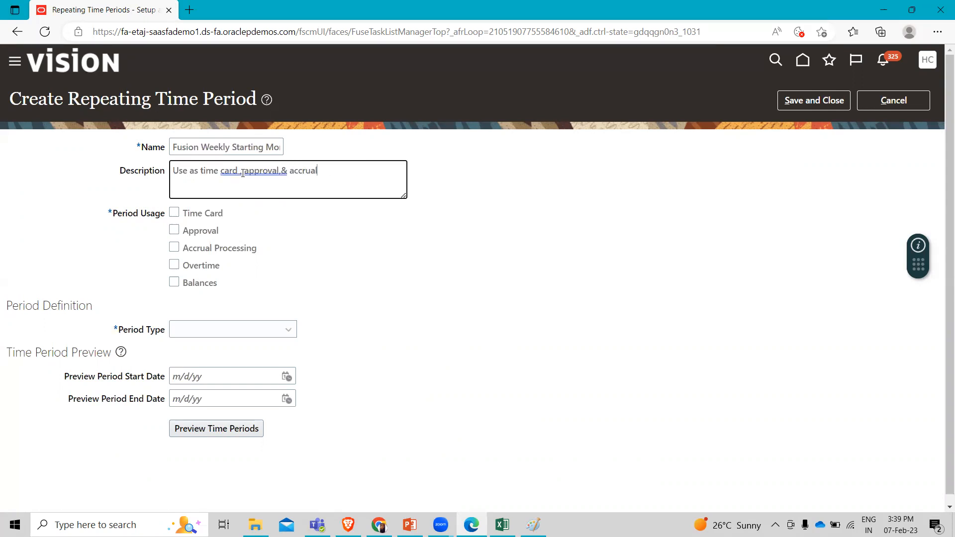
text(prod)
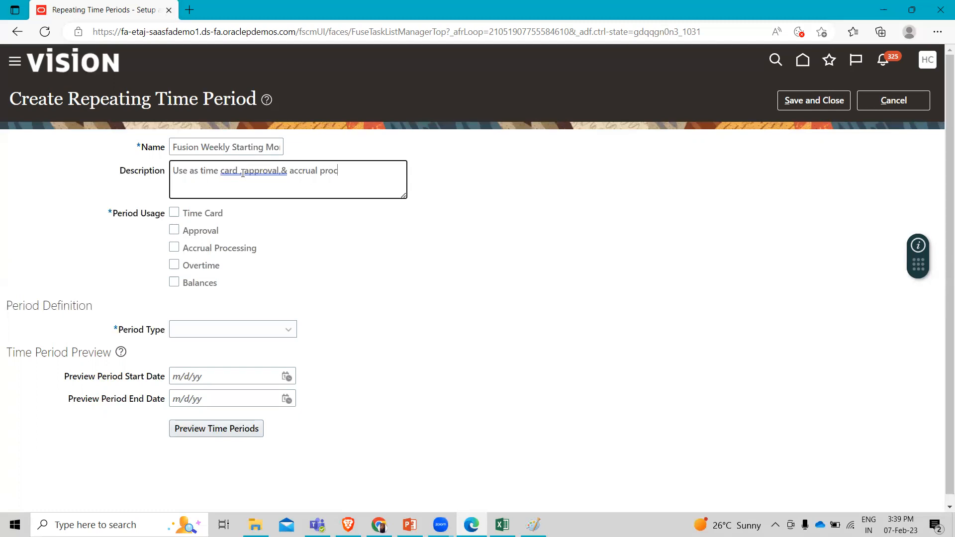
text(essing)
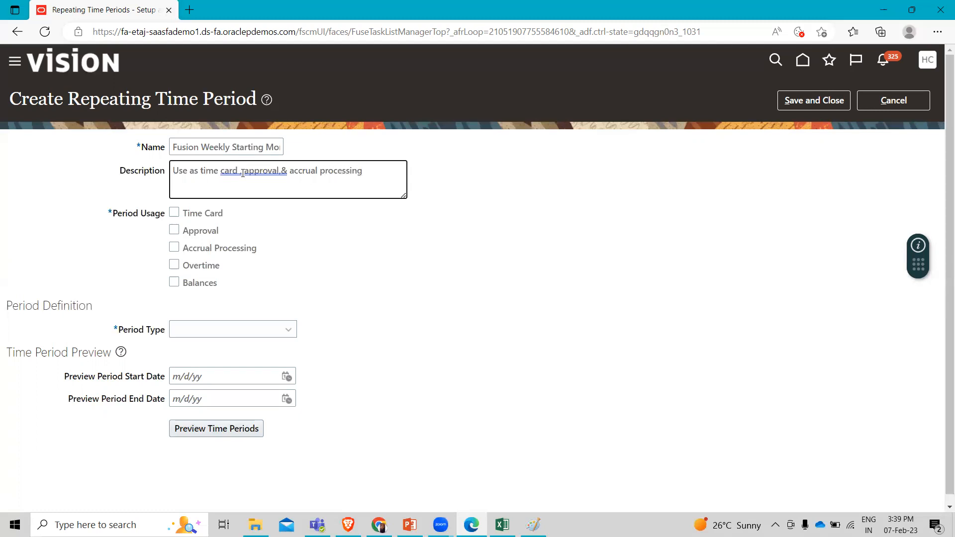
text(p)
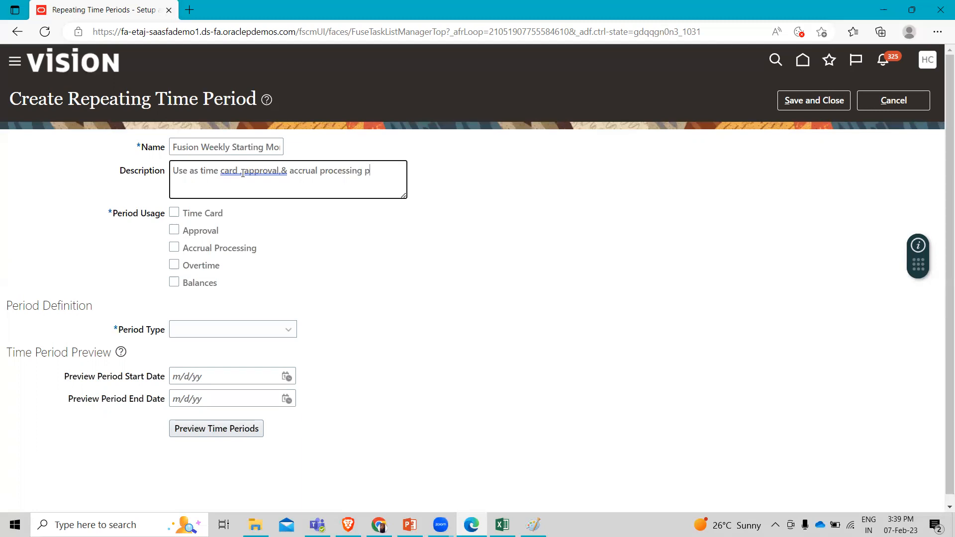
text(eriods)
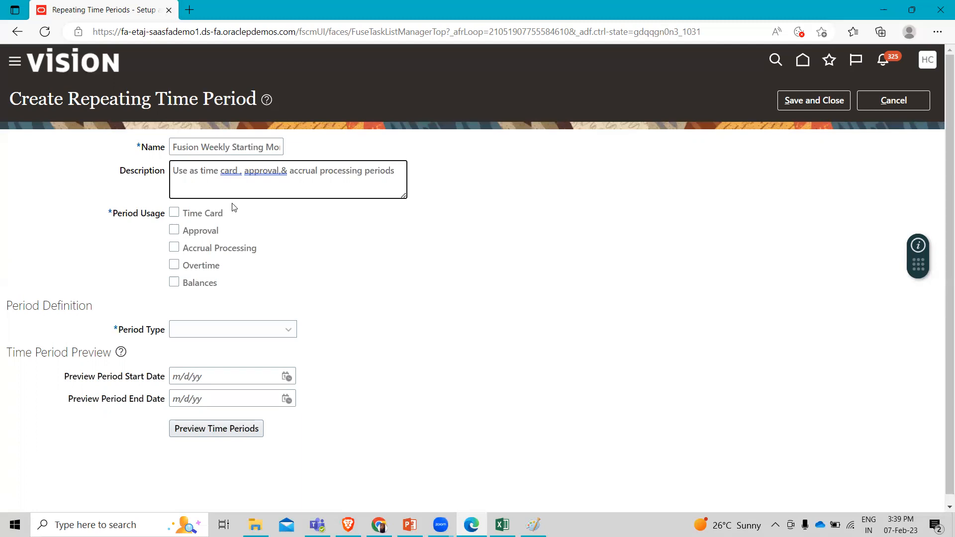
mouse_move(173, 215)
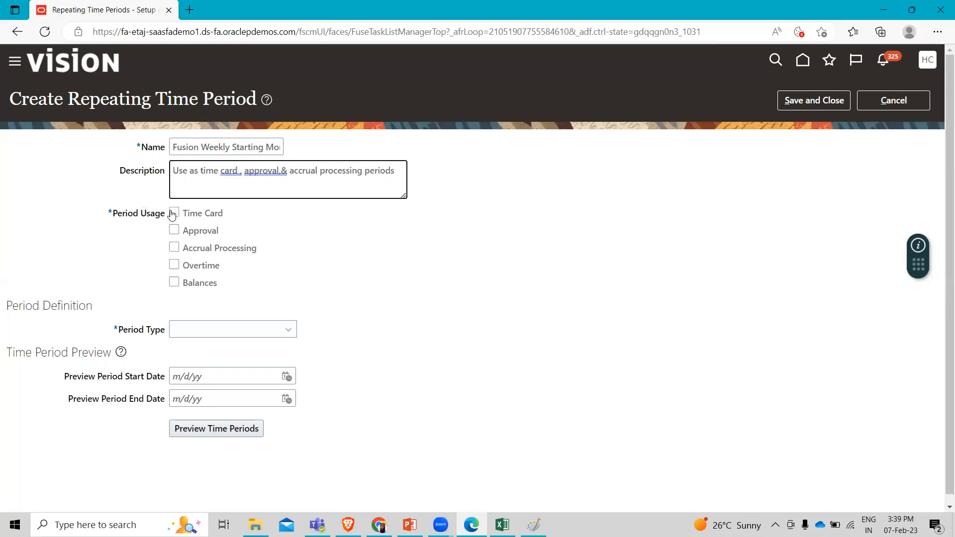
mouse_move(173, 213)
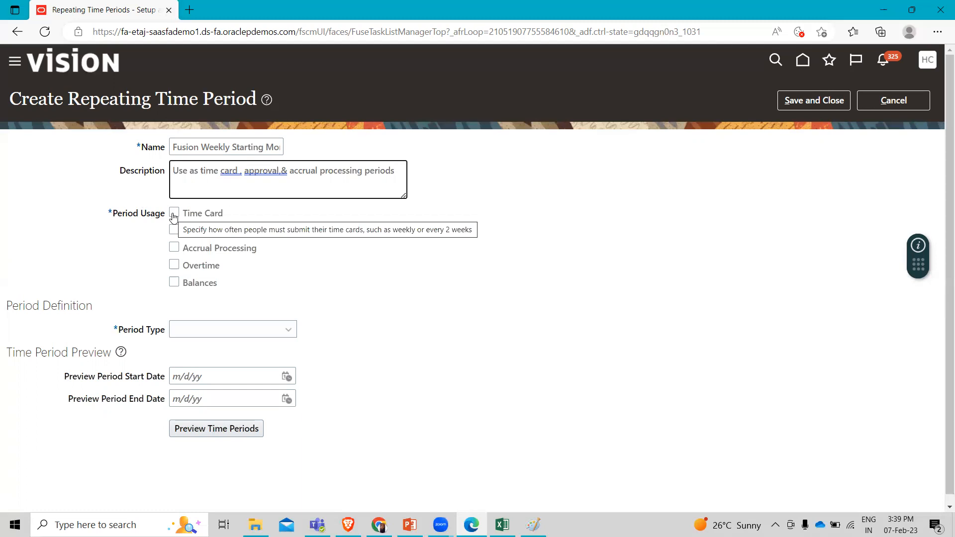
- Tick Time Card and Approval as period usages
click(174, 213)
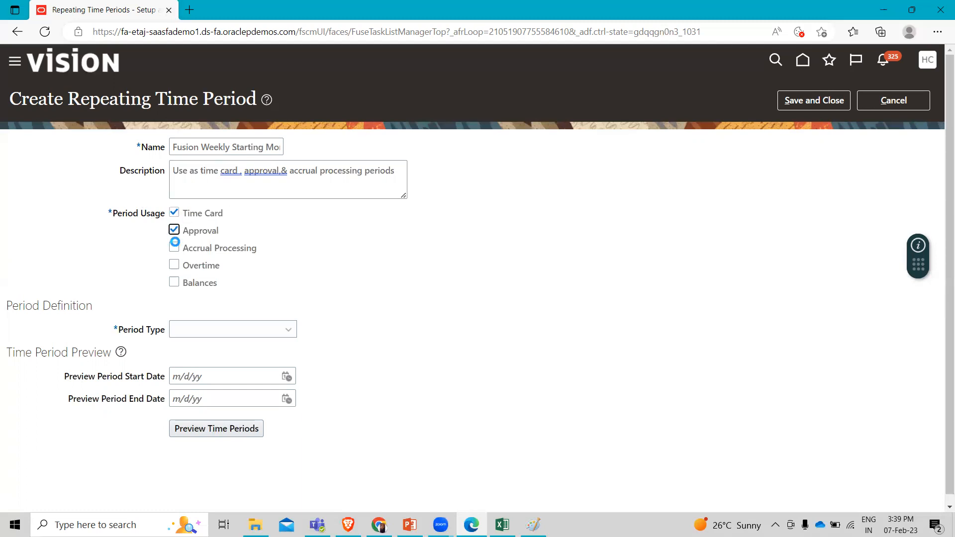
click(174, 248)
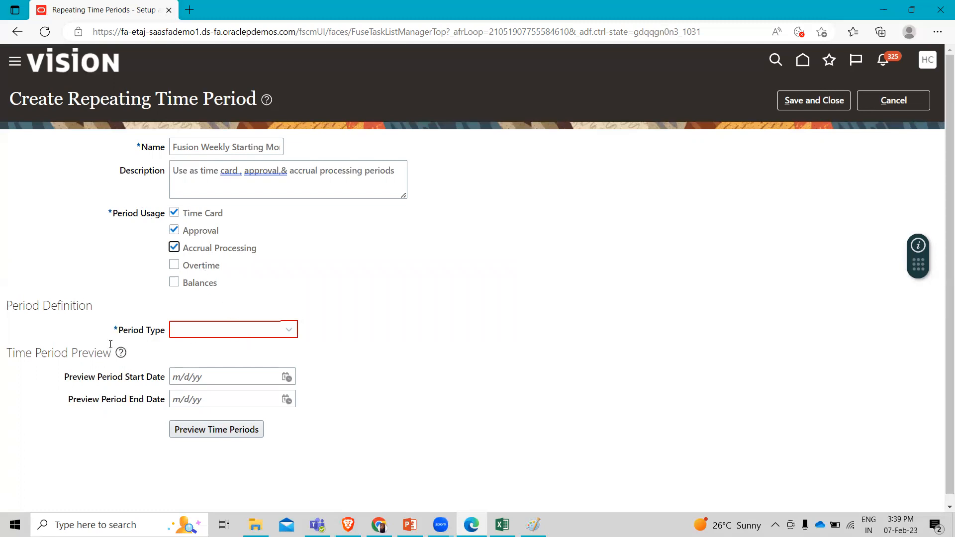
mouse_move(129, 345)
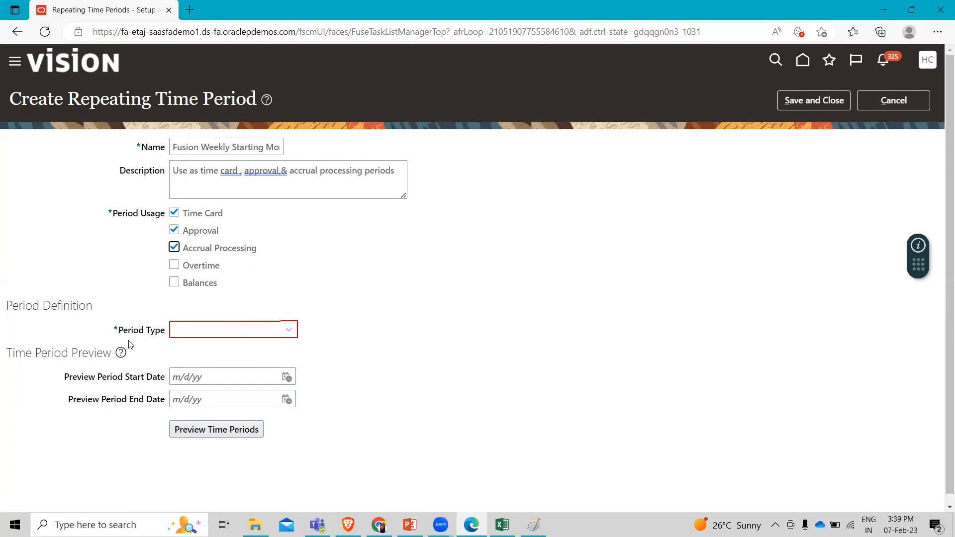
- Set the period type to Weekly with a period length of One week
click(232, 329)
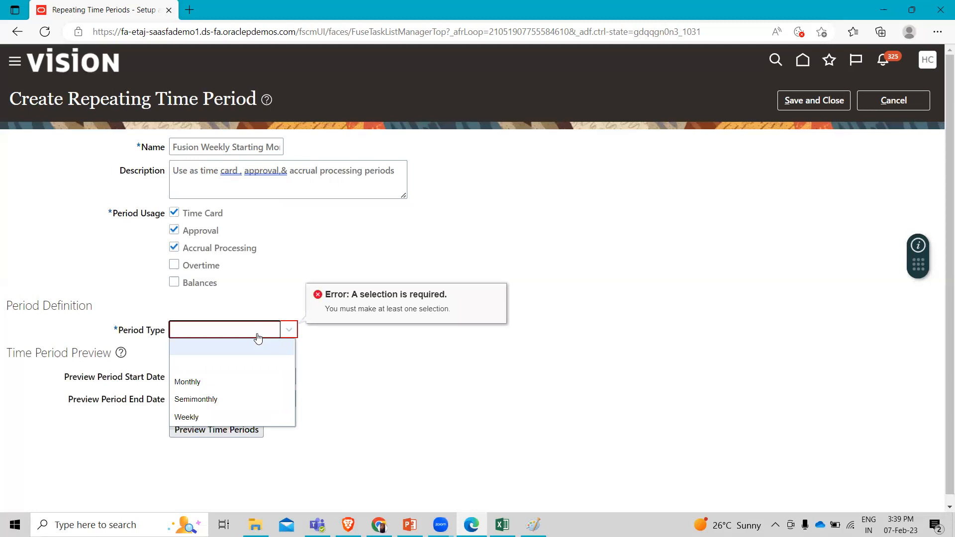
click(186, 417)
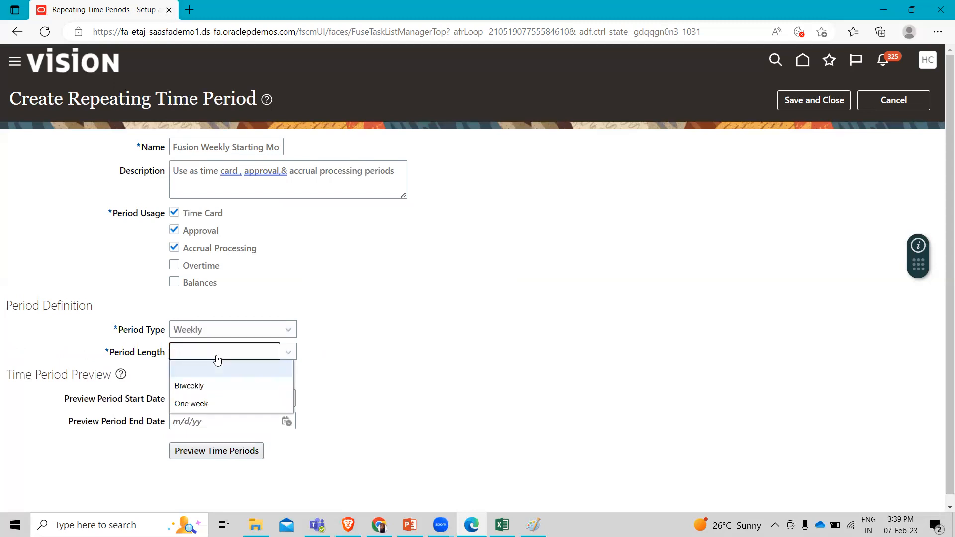
mouse_move(191, 404)
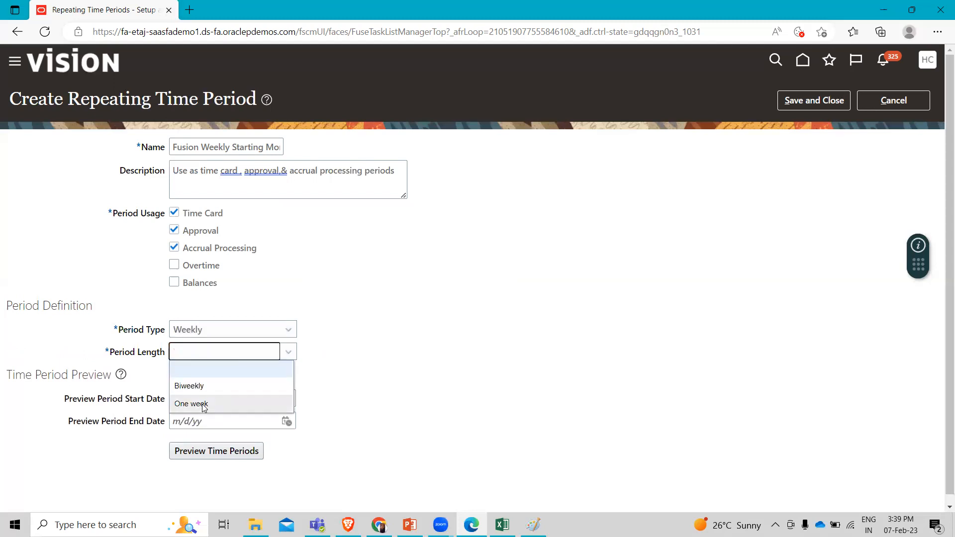
click(191, 404)
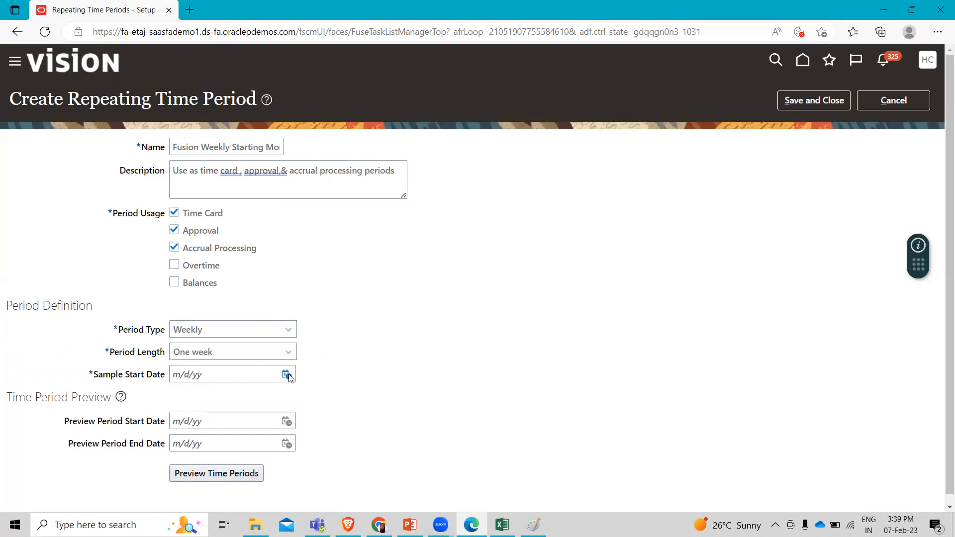
- Pick Monday, February 6, 2023 as the sample start date
click(286, 374)
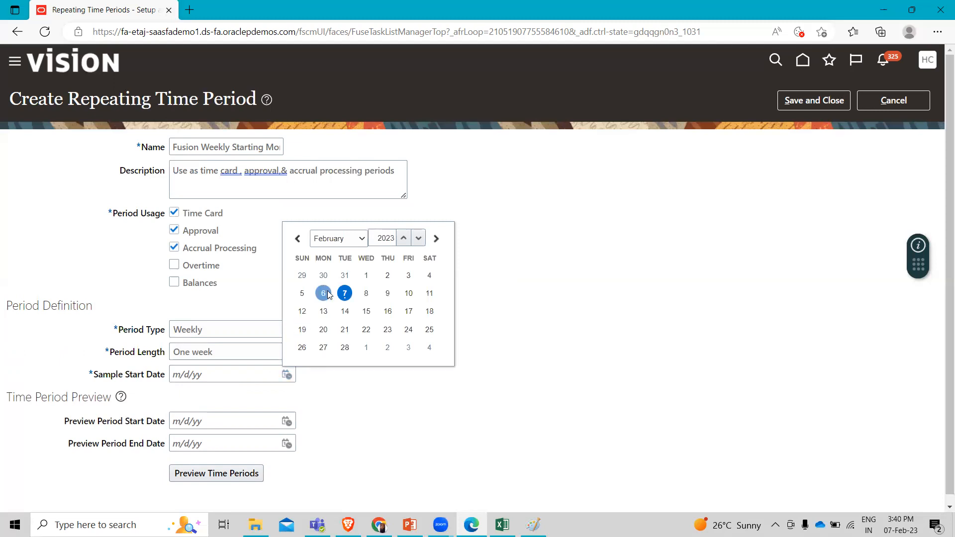
click(323, 293)
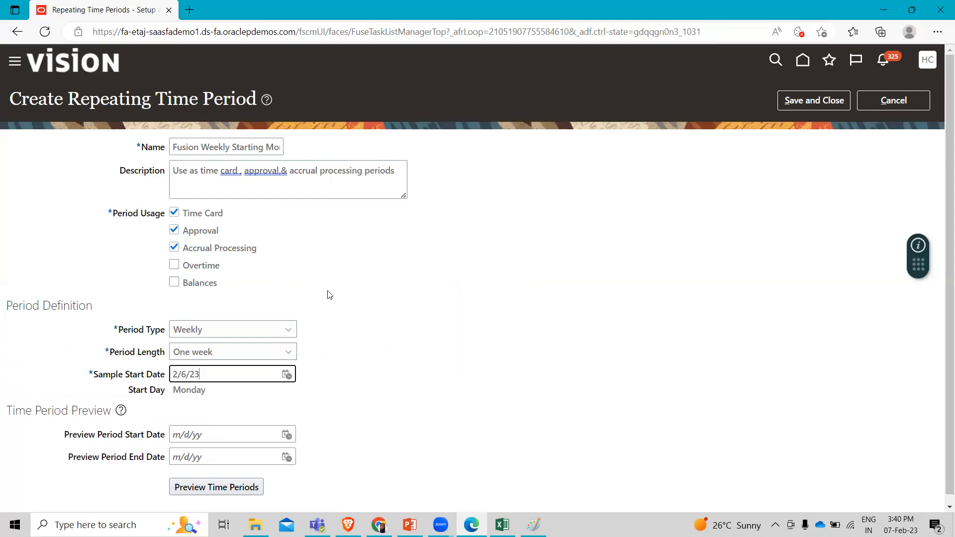
mouse_move(367, 393)
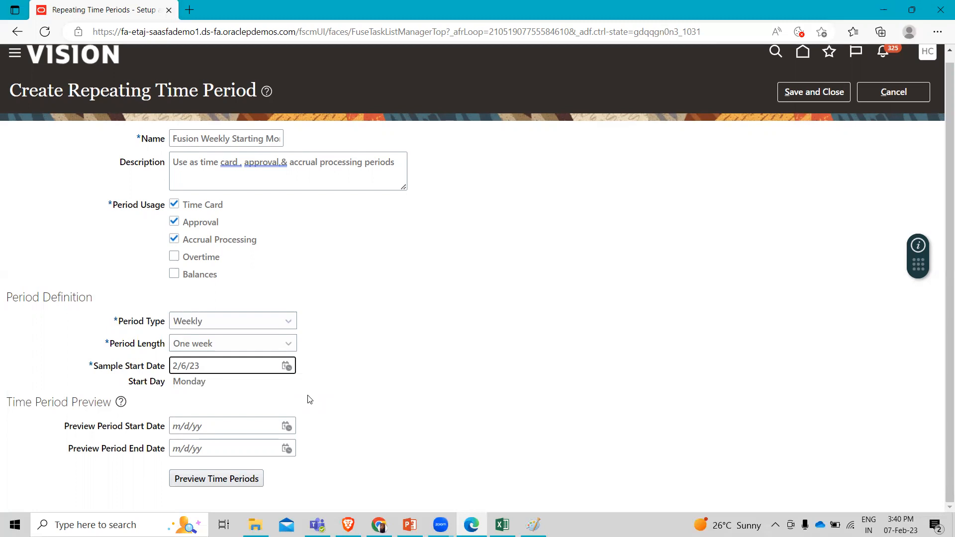
- Set the preview period from January 17, 2023 to an end date of 2/28/23
click(286, 425)
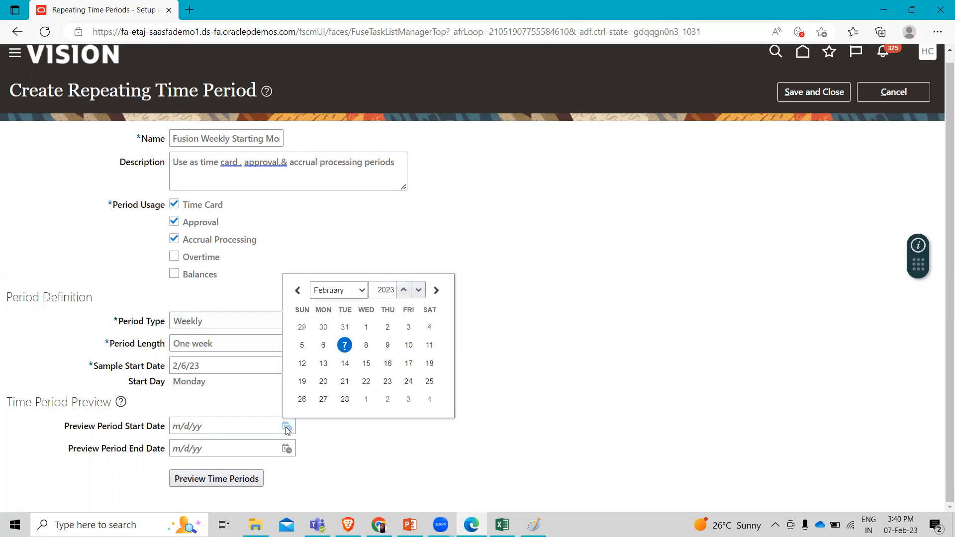
click(338, 289)
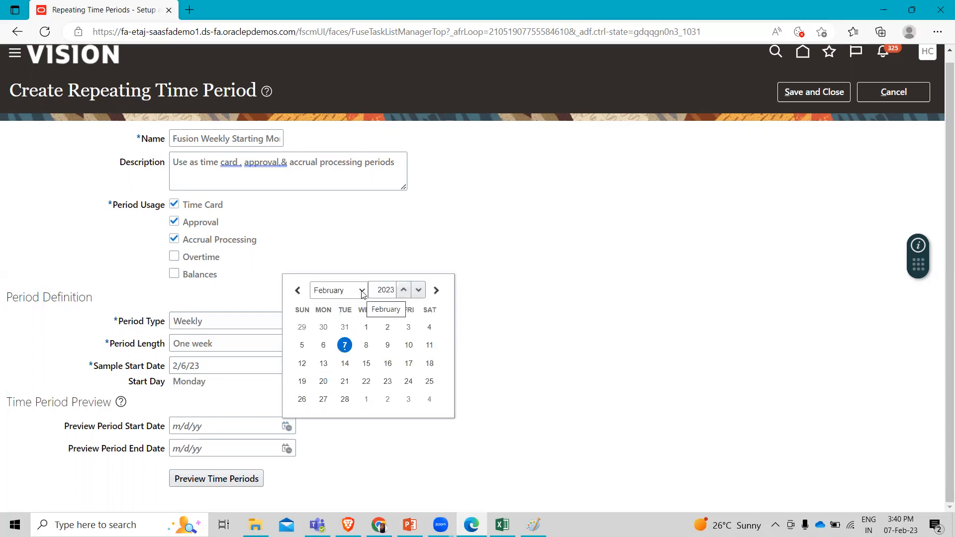
click(338, 289)
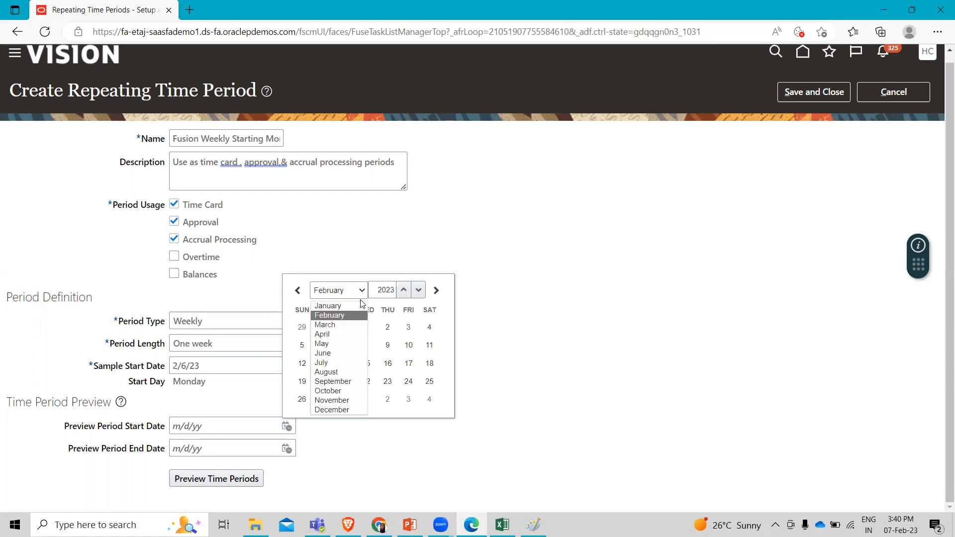
click(327, 305)
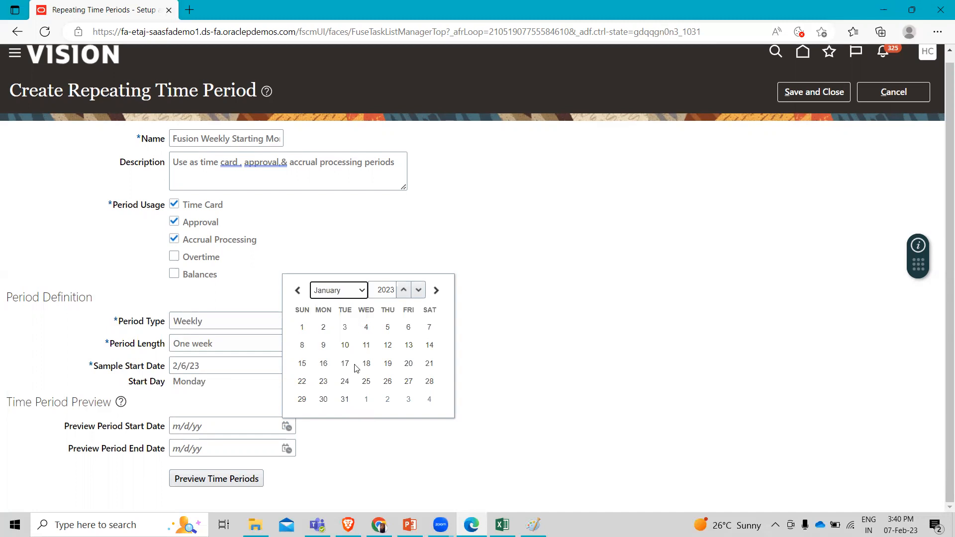
click(344, 363)
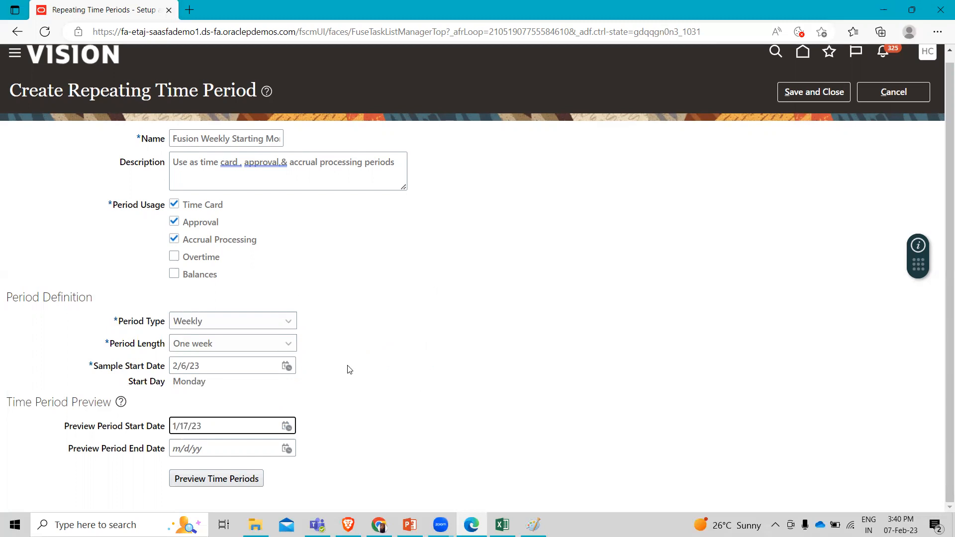
mouse_move(133, 458)
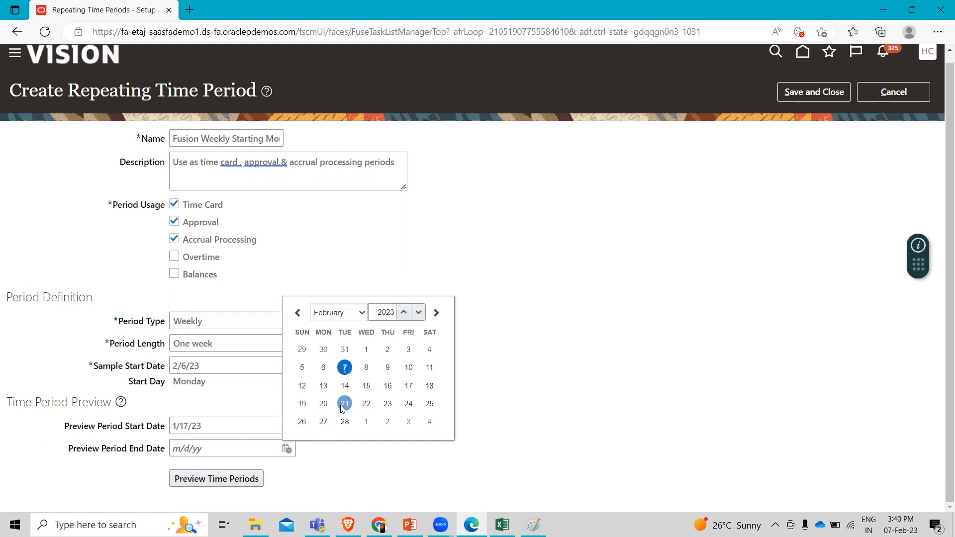
click(345, 420)
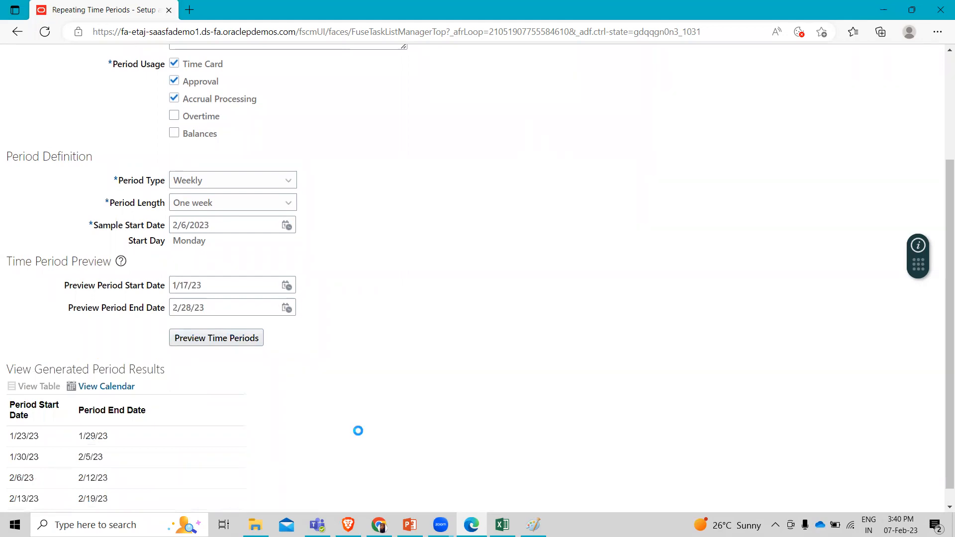
- Scroll to the generated results listing five weekly periods from 1/23/23 through 2/26/23
scroll(down, 3)
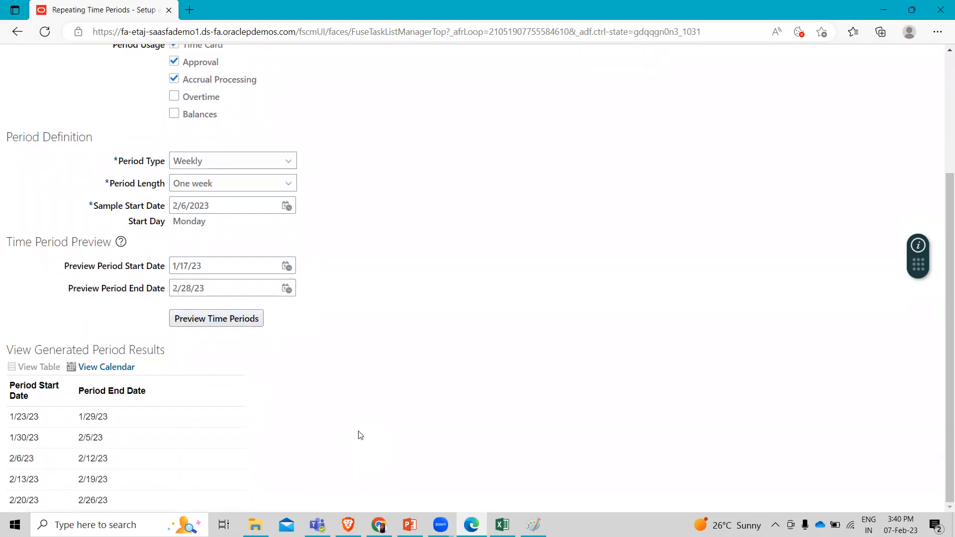
mouse_move(111, 442)
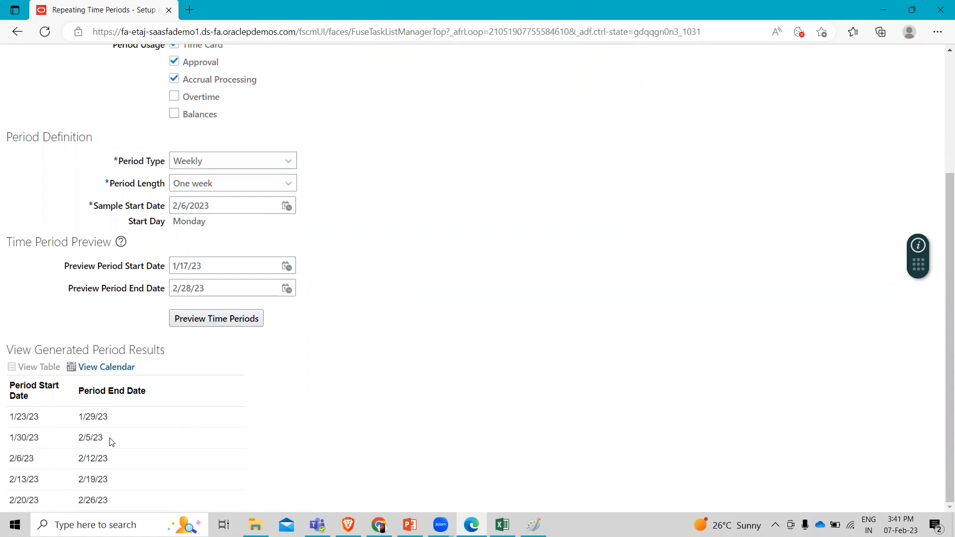
mouse_move(264, 410)
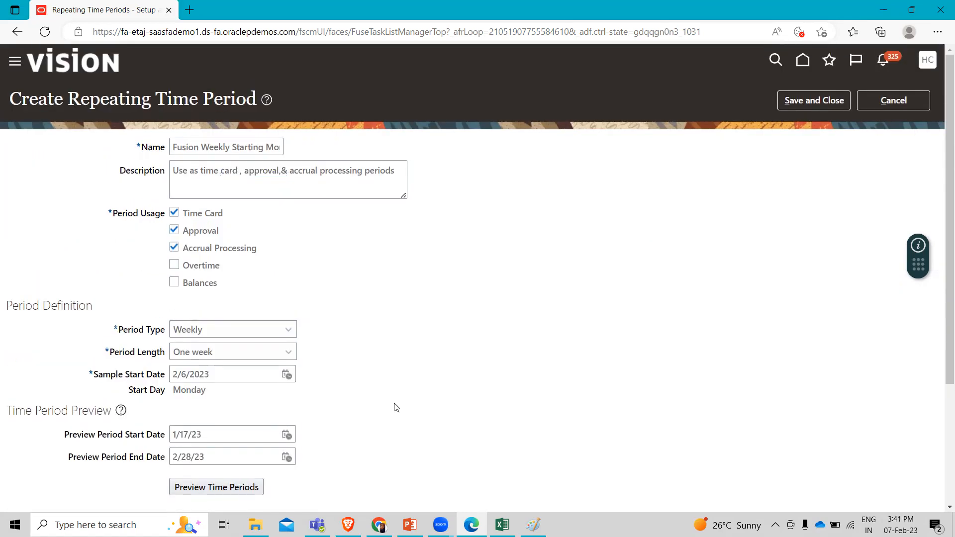
mouse_move(818, 96)
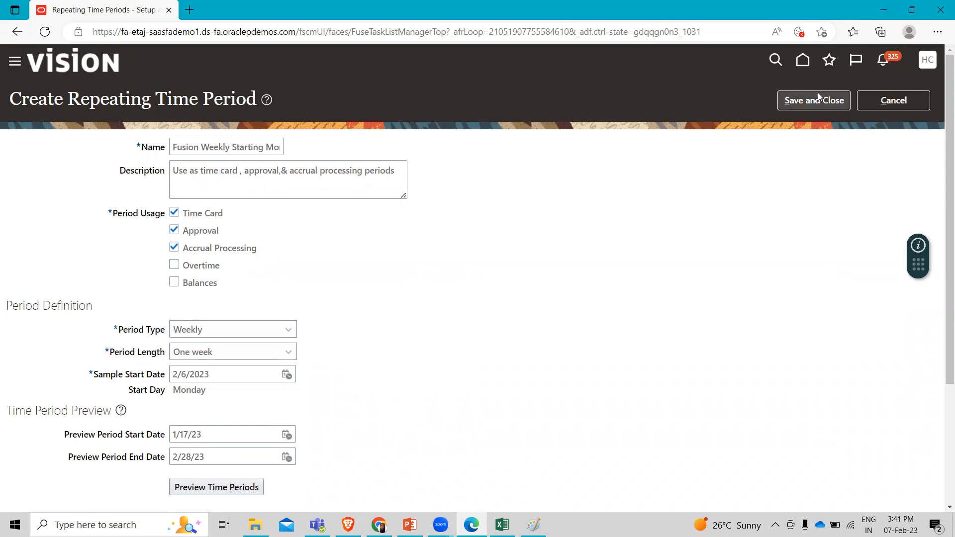
- Save and close the new time period and confirm the save
click(813, 101)
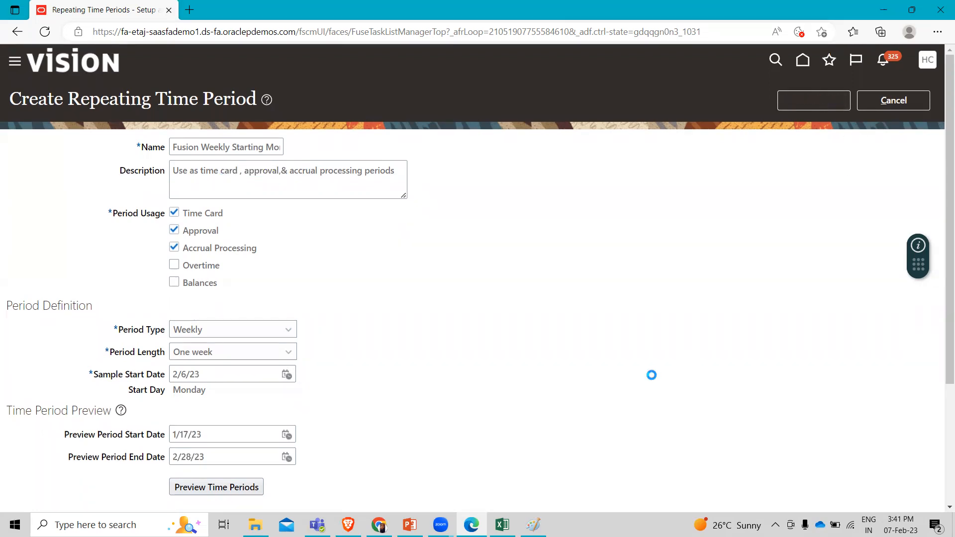
click(813, 101)
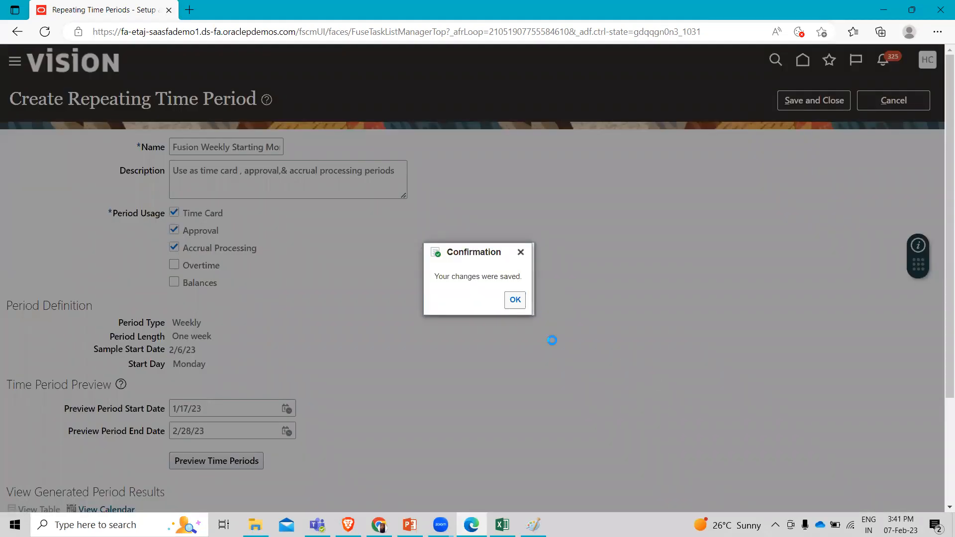
click(514, 299)
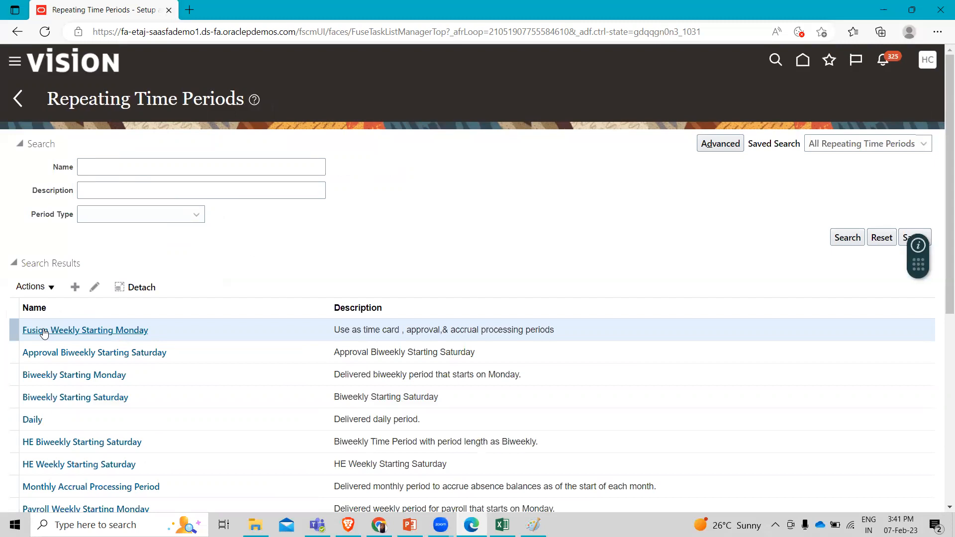
mouse_move(597, 5)
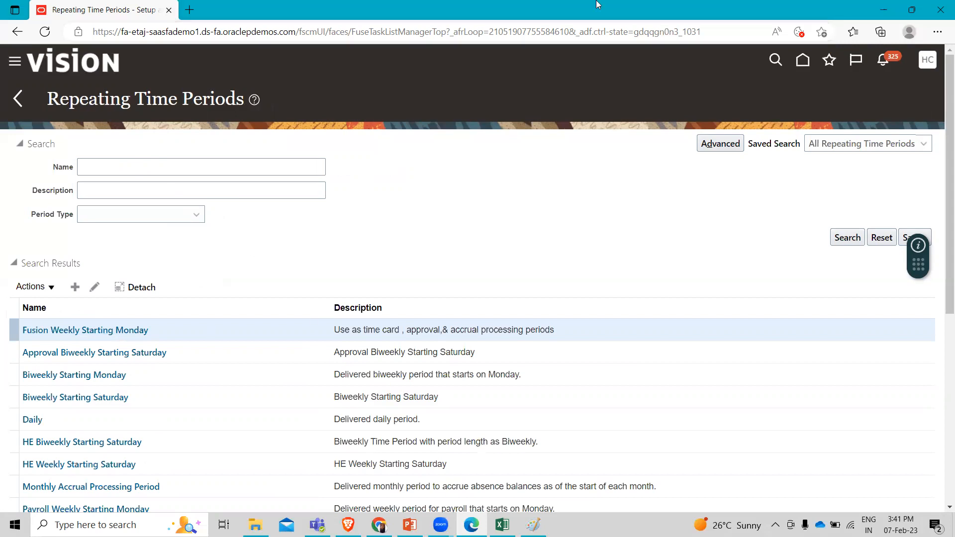